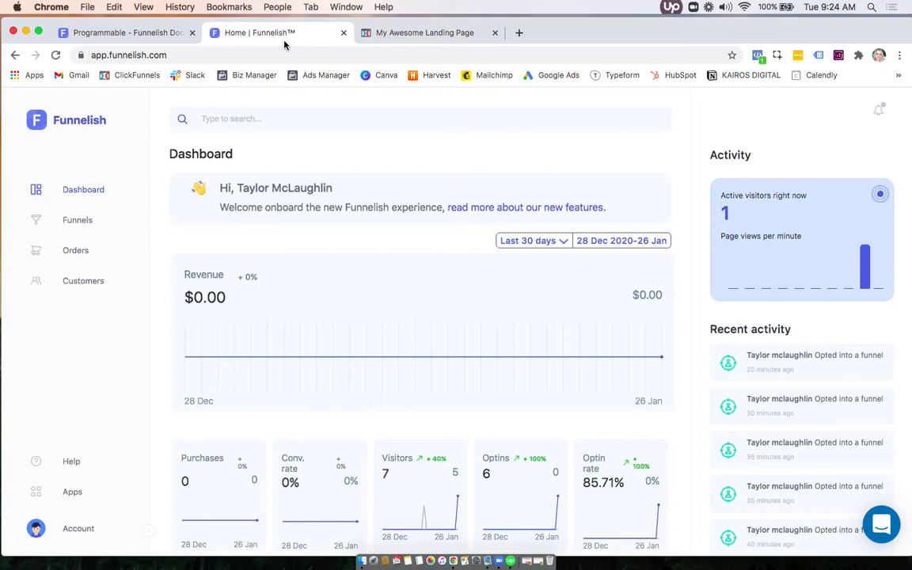
pyautogui.moveTo(73, 491)
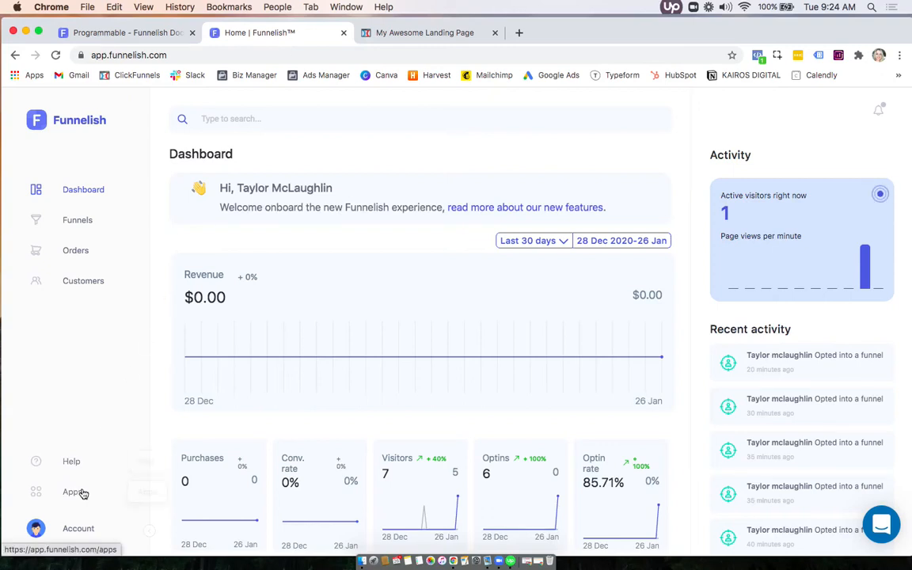
# Show the Funnelish Apps page listing the installed apps
pyautogui.click(73, 490)
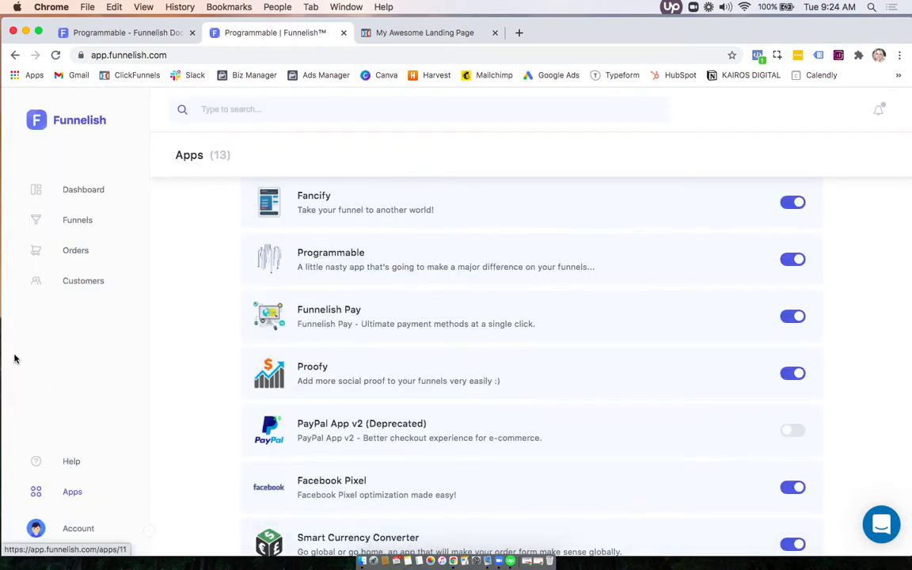
# Enable and save the Programmable app for the SALES FUNNEL TEST funnel
pyautogui.click(77, 220)
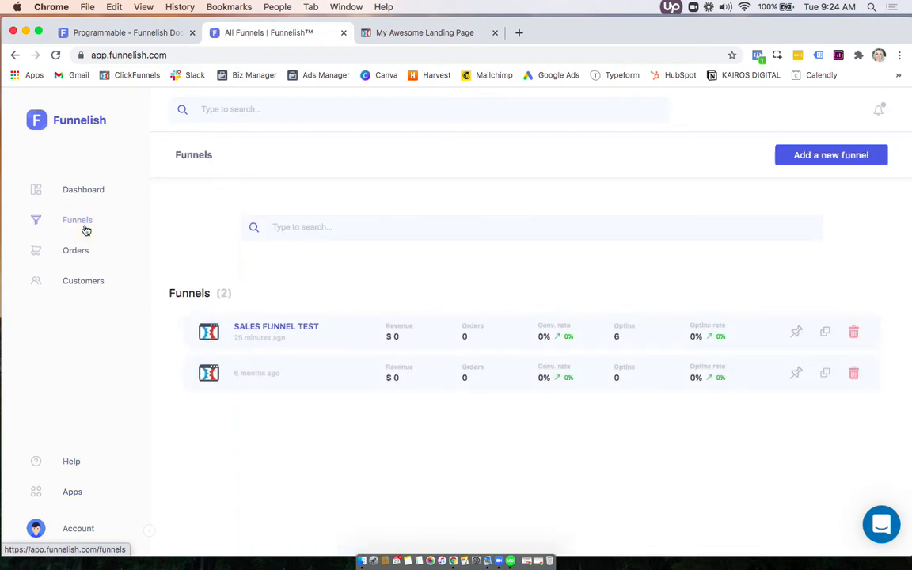
pyautogui.click(275, 330)
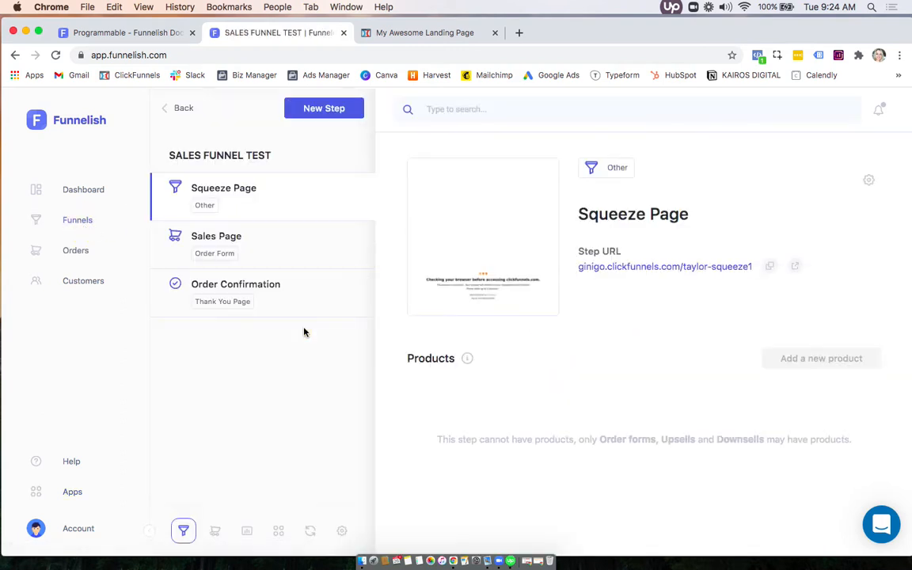
pyautogui.click(279, 530)
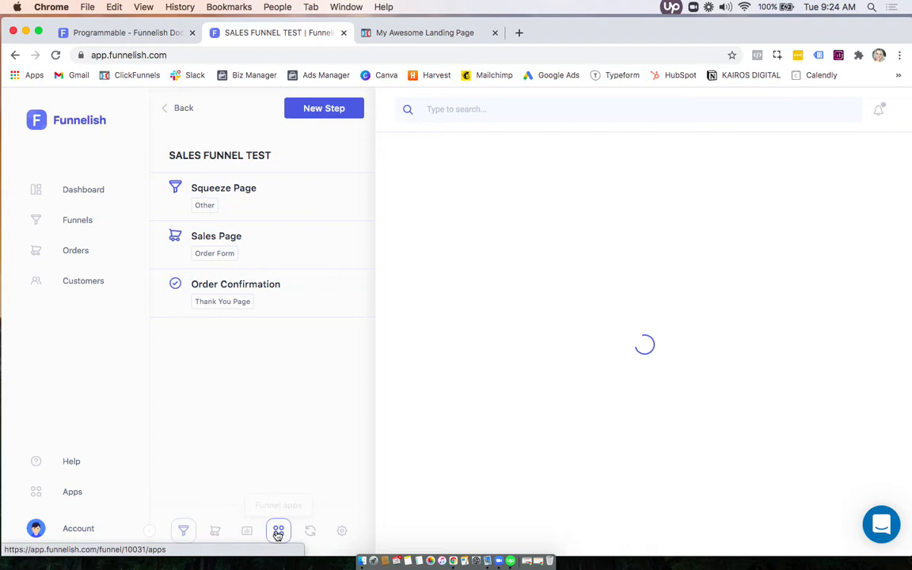
pyautogui.click(279, 531)
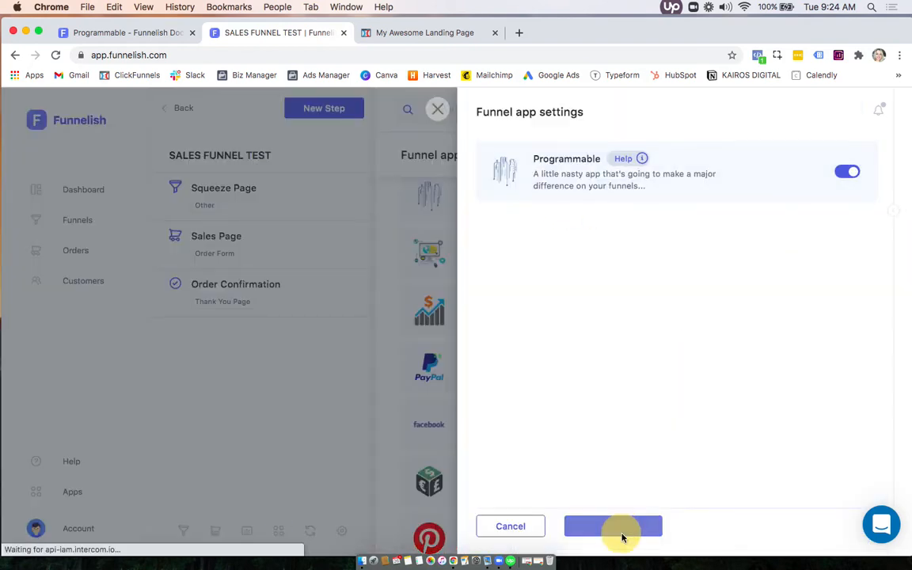
pyautogui.click(613, 525)
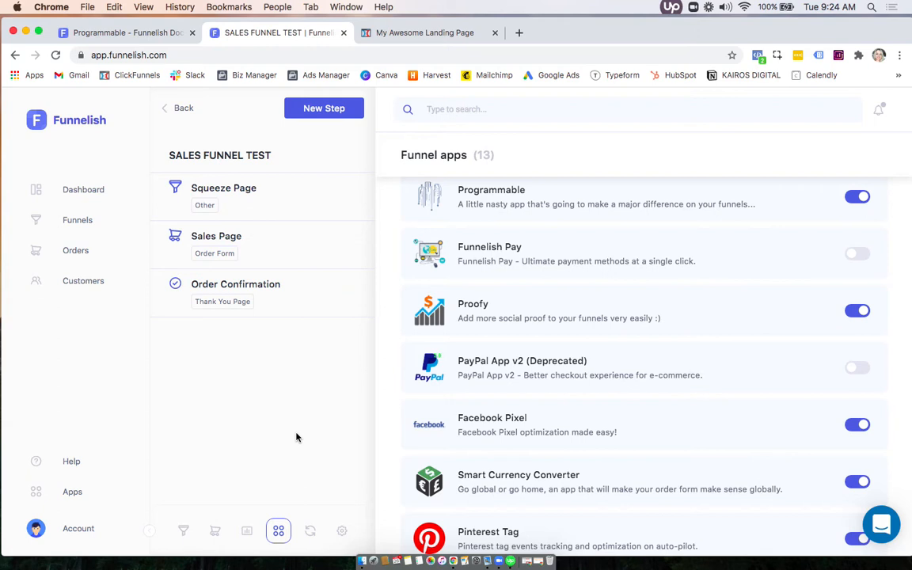
pyautogui.moveTo(393, 70)
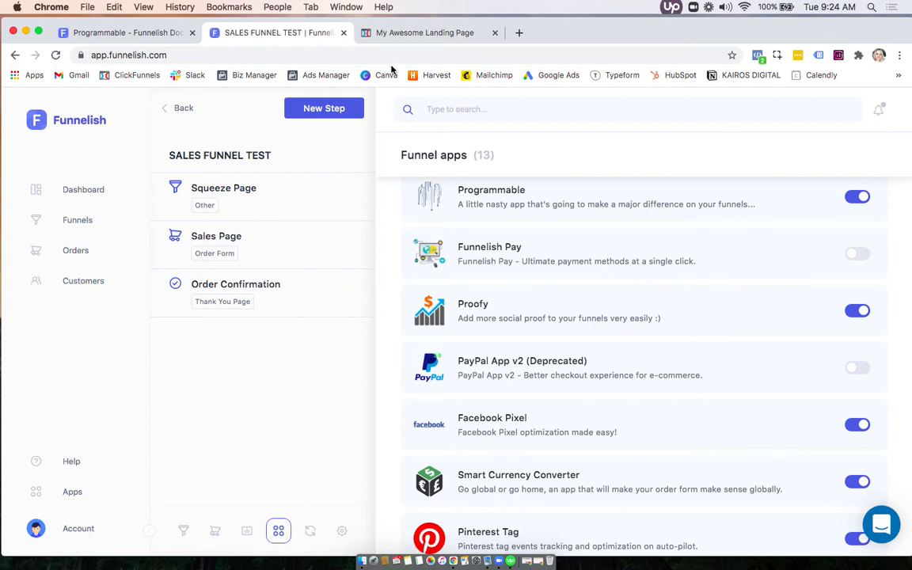
# Switch to the ClickFunnels landing page editor, then to the Programmable documentation
pyautogui.click(425, 32)
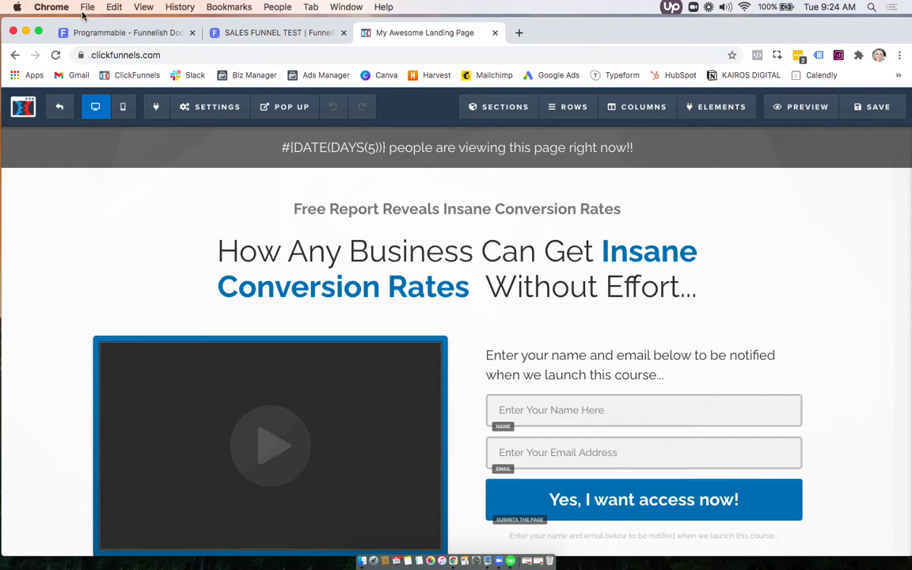
pyautogui.click(119, 32)
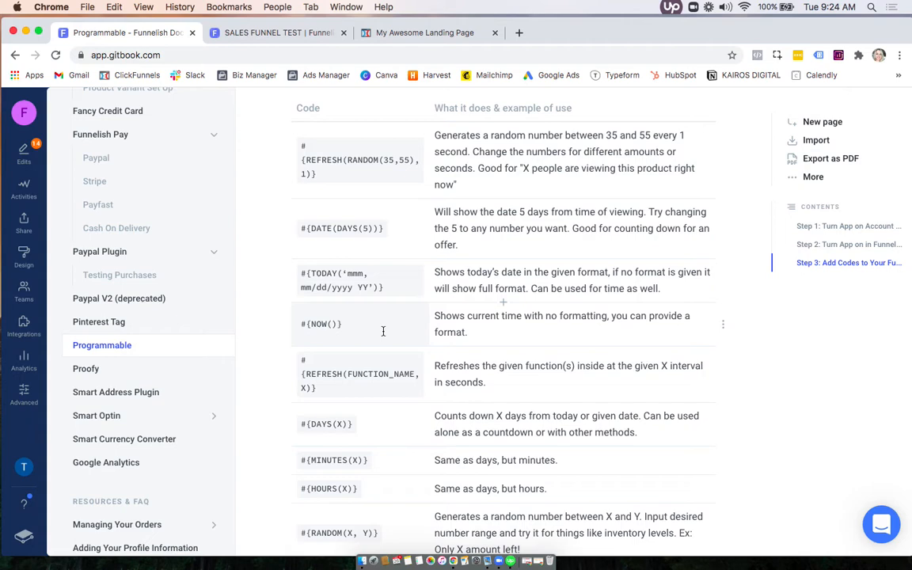
# Select the #{DATE(DAYS(5))} code in the GitBook table and return to the ClickFunnels editor
pyautogui.scroll(-3)
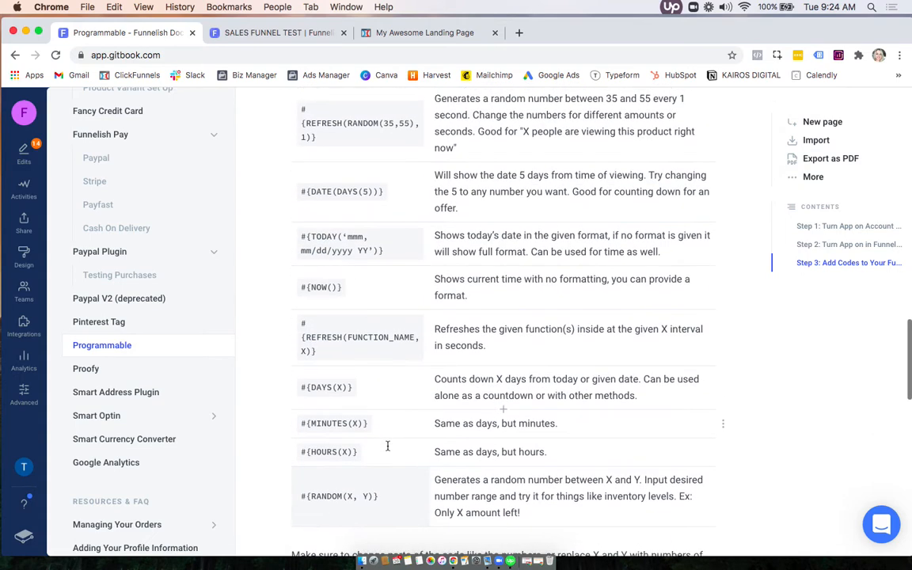
pyautogui.scroll(-3)
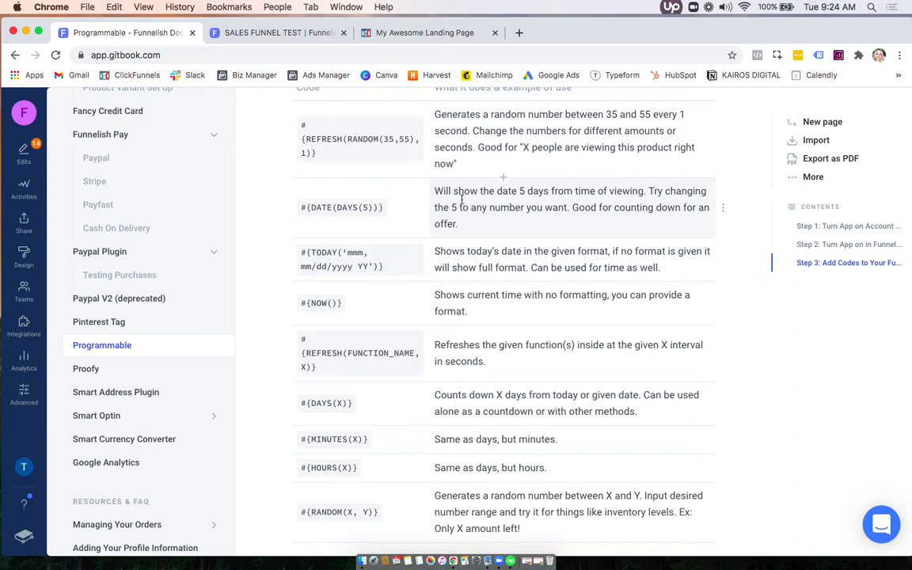
pyautogui.moveTo(627, 198)
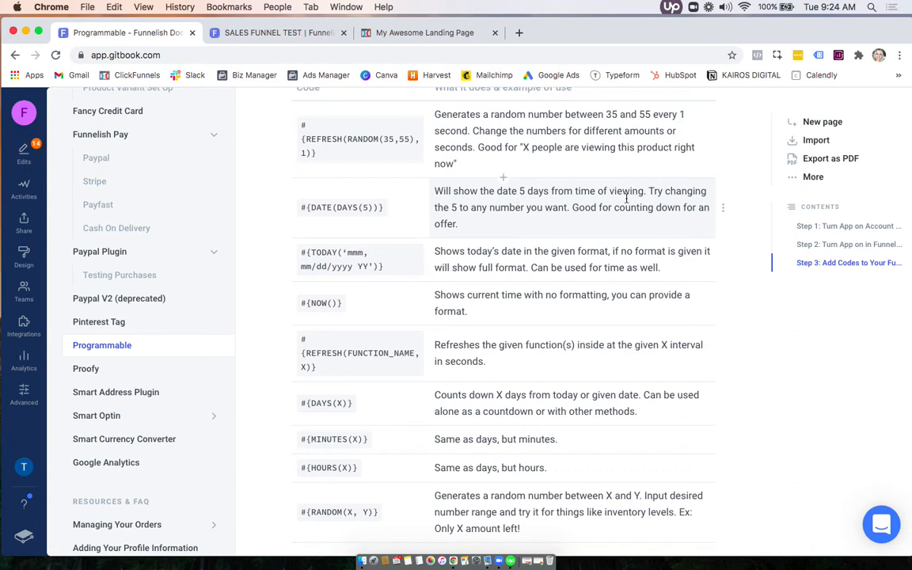
pyautogui.doubleClick(340, 207)
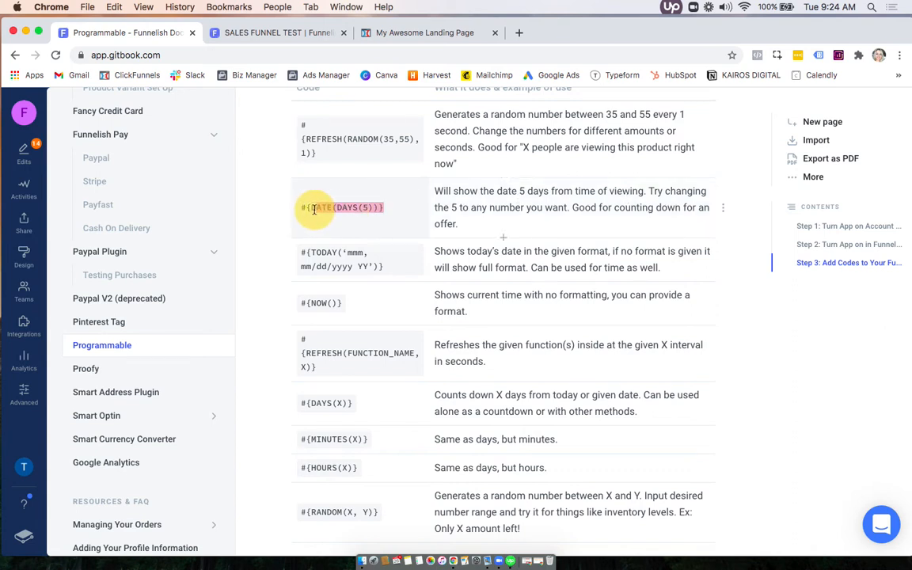
pyautogui.doubleClick(342, 207)
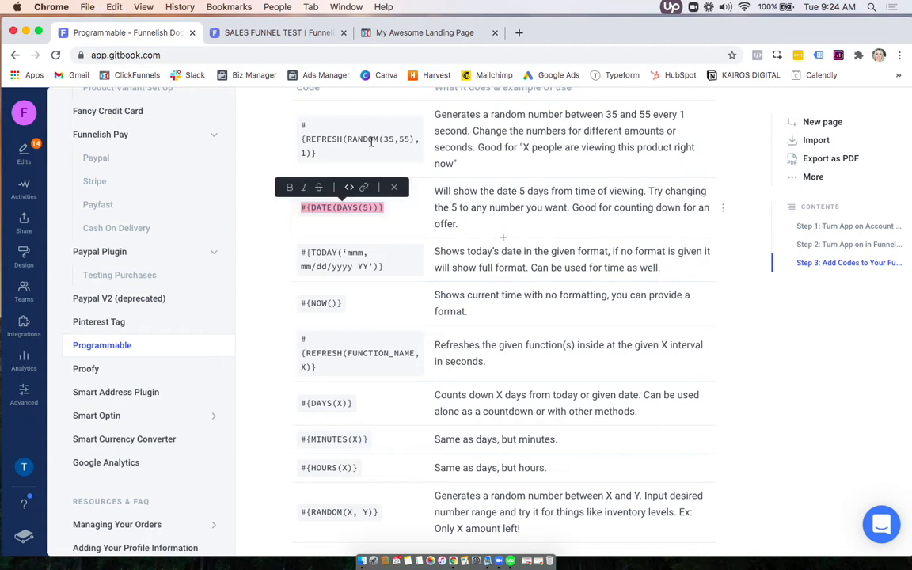
pyautogui.click(424, 31)
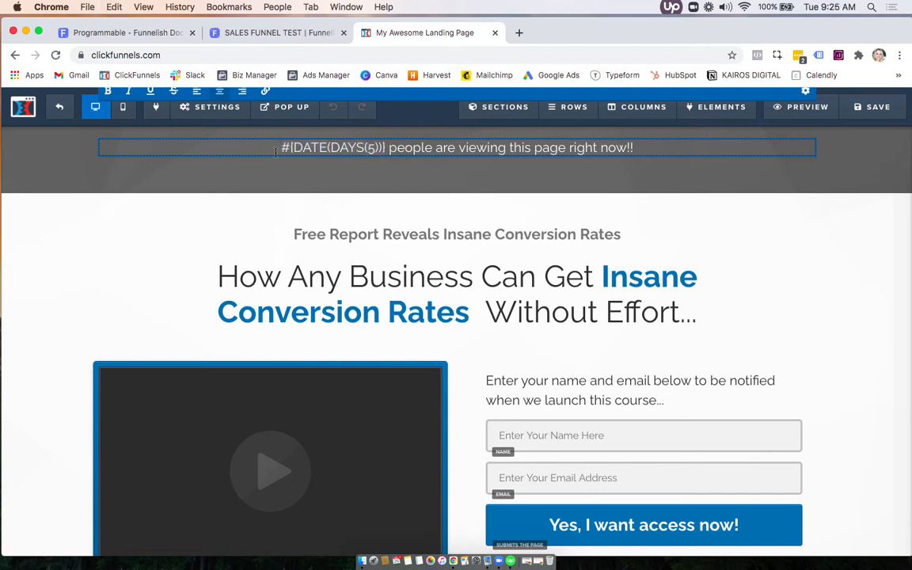
# Change the banner headline code from #{DATE(DAYS(5))} to #{DATE(DAYS(6))}
pyautogui.click(456, 147)
pyautogui.write('6')
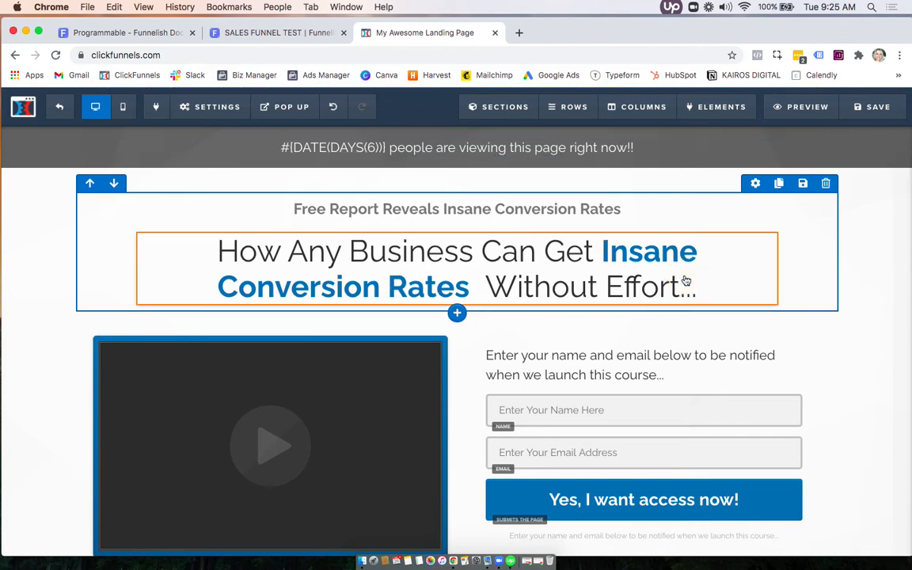
pyautogui.click(871, 108)
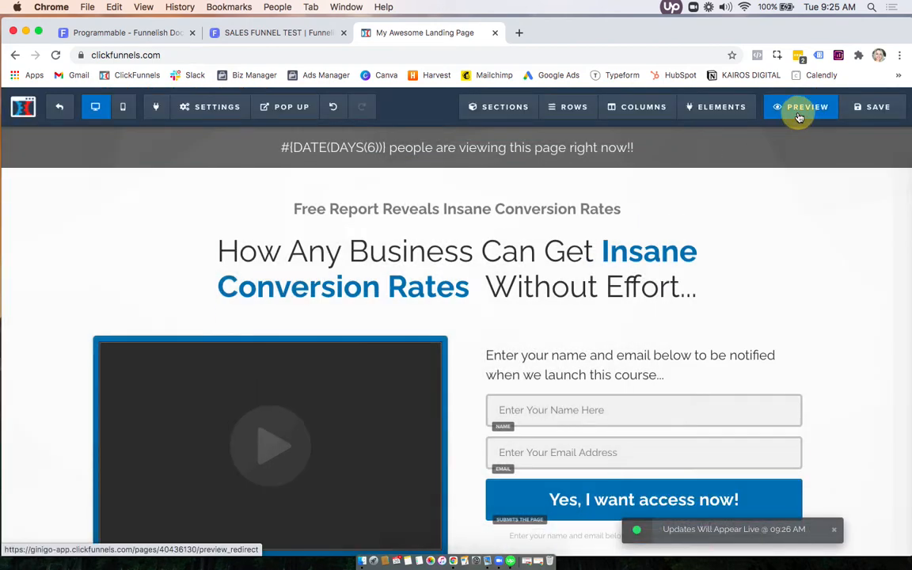
# Preview the page live, highlight the rendered date Monday, February 1, 2021, and return to Funnelish
pyautogui.click(807, 108)
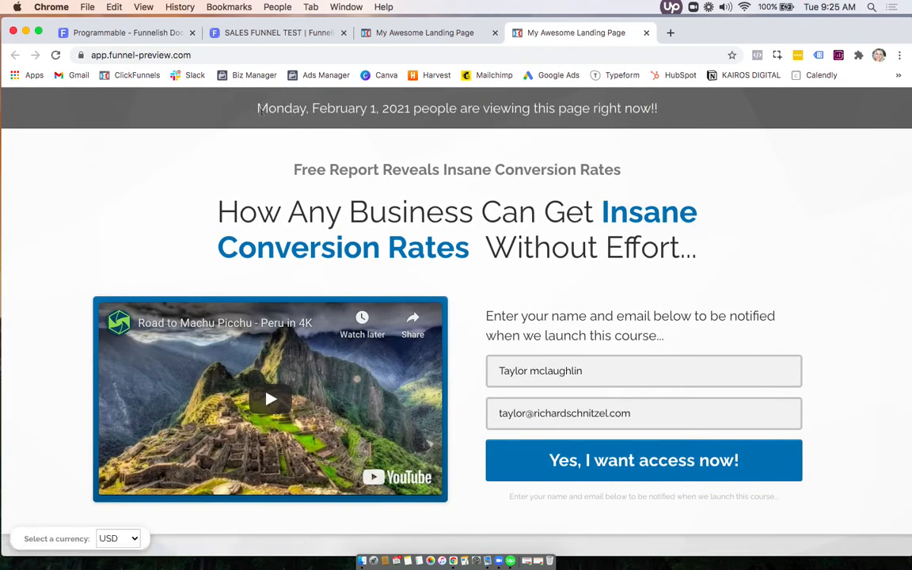
pyautogui.moveTo(257, 108); pyautogui.dragTo(465, 108)
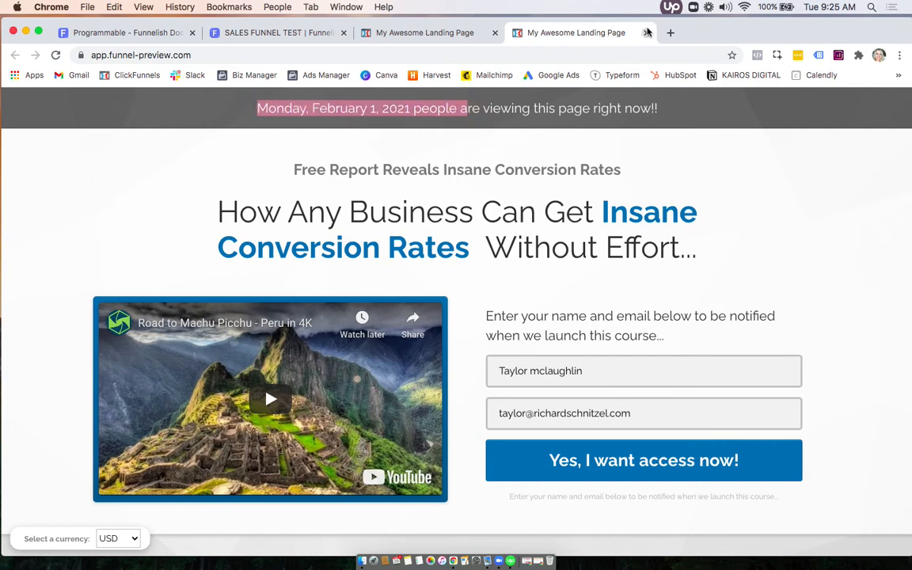
pyautogui.click(277, 32)
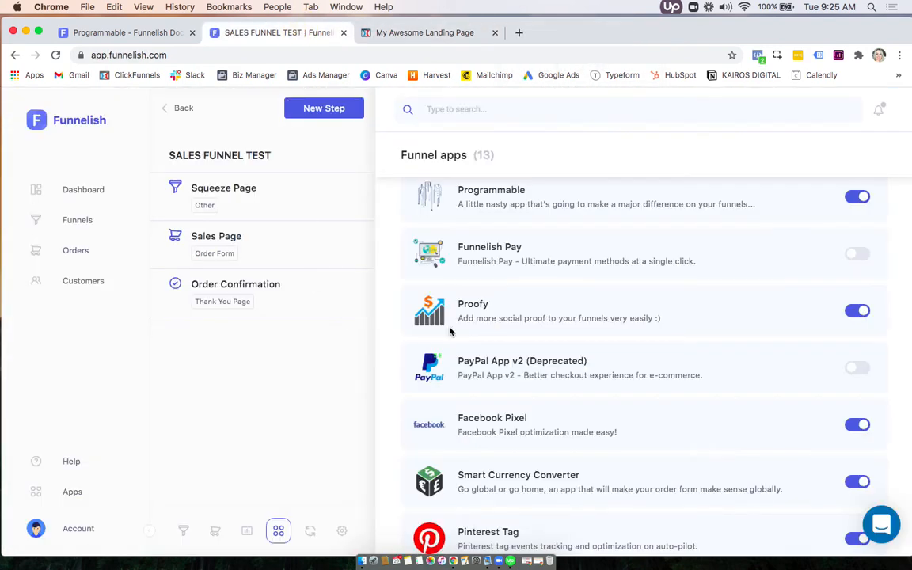
# Review the GitBook Programmable code table again and return to the landing page editor
pyautogui.click(119, 32)
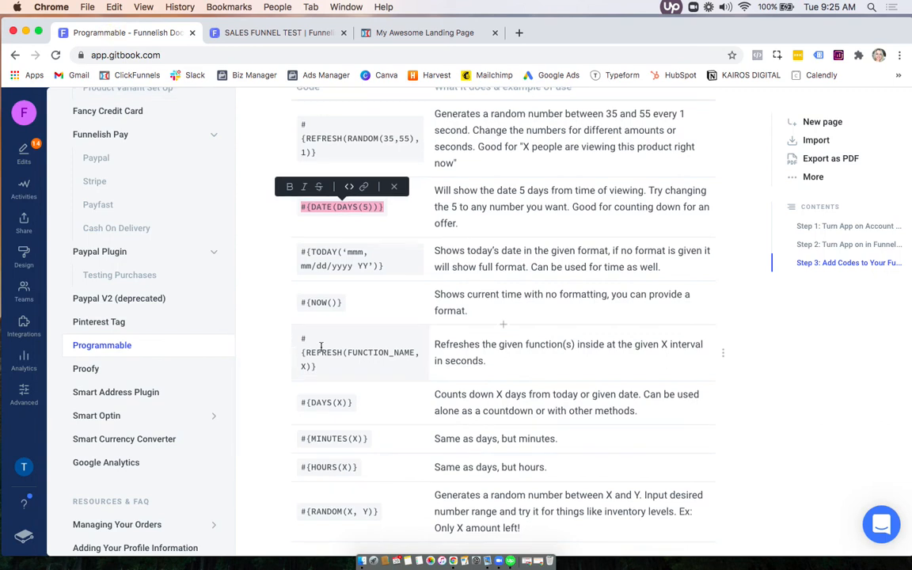
pyautogui.scroll(-3)
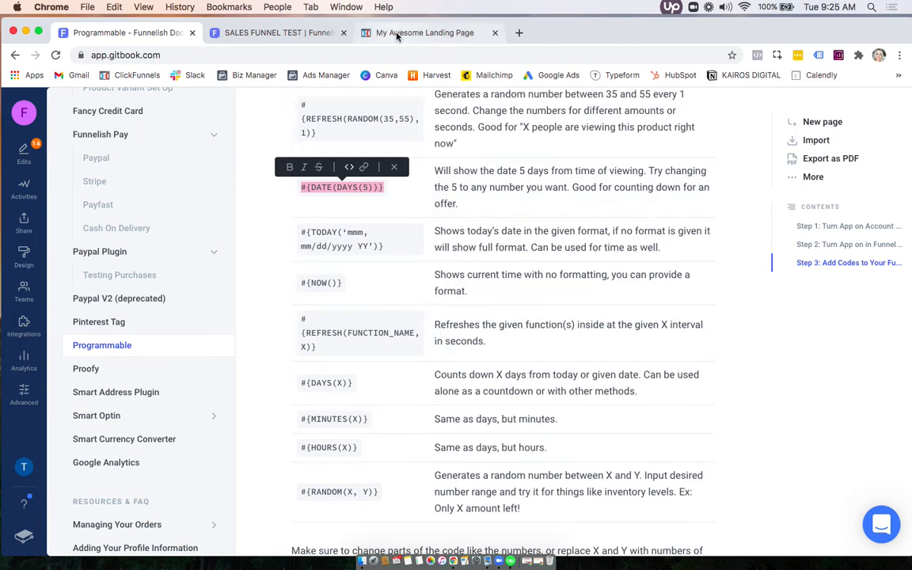
pyautogui.click(424, 32)
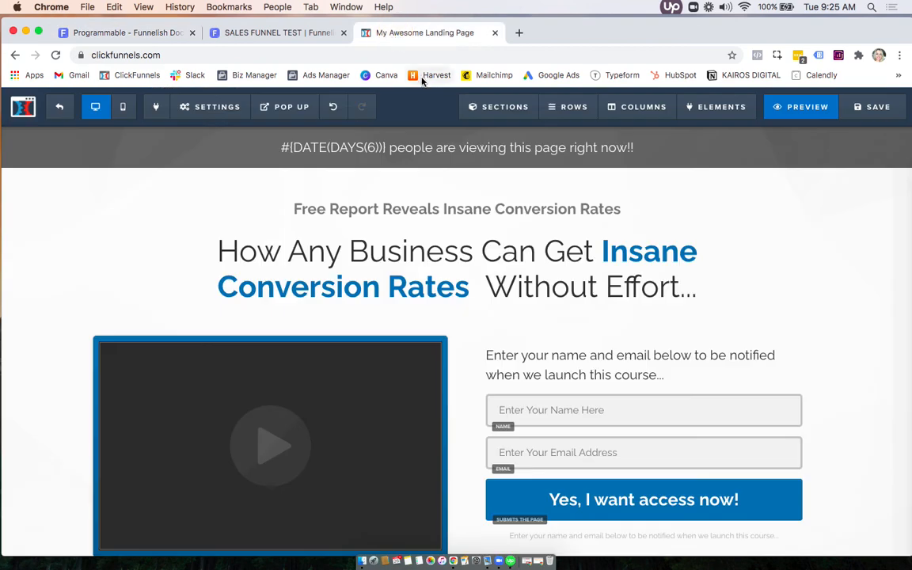